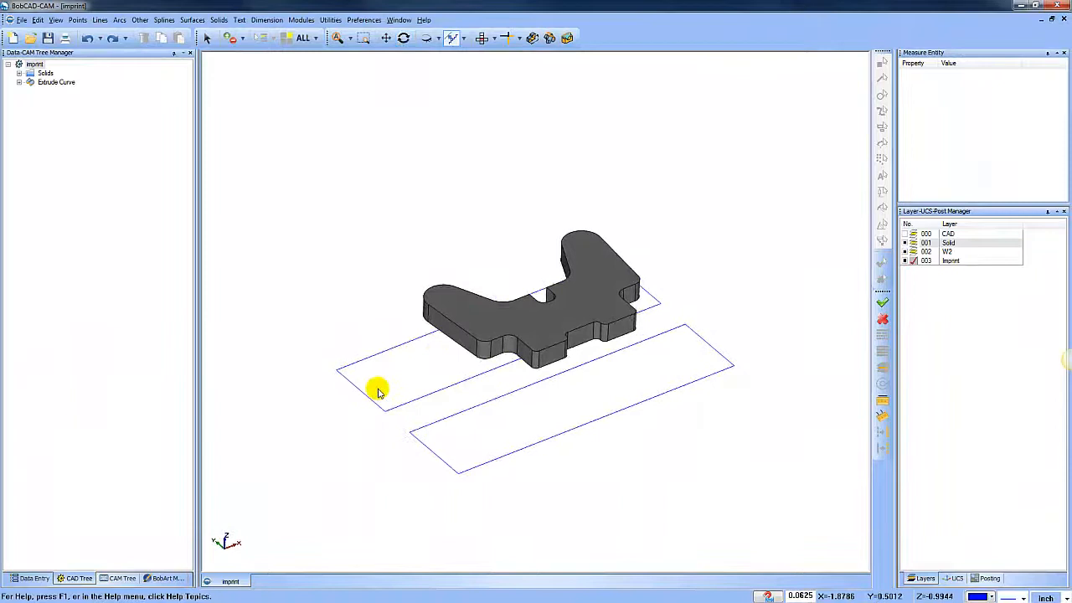
- Orbit the part edge-on and start Solids > Imprint
left_click_drag(377, 392, 616, 388)
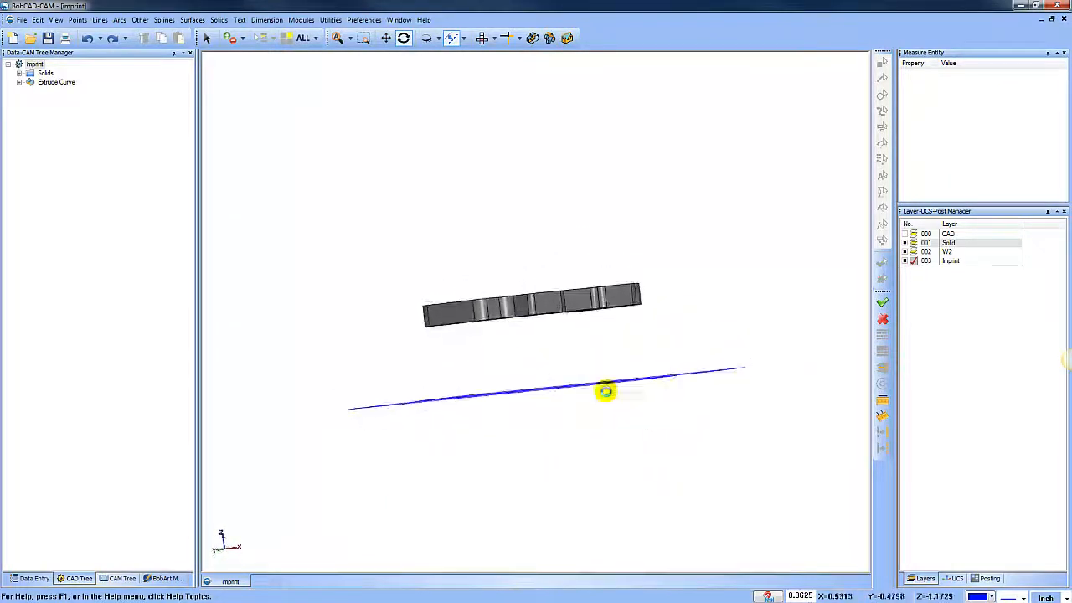
left_click(218, 21)
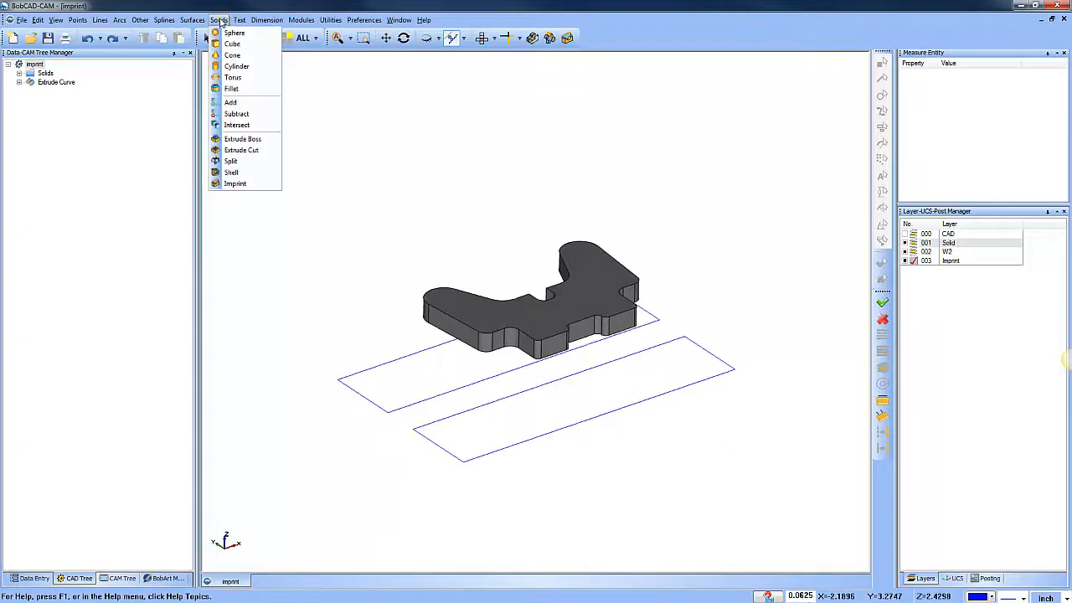
mouse_move(234, 183)
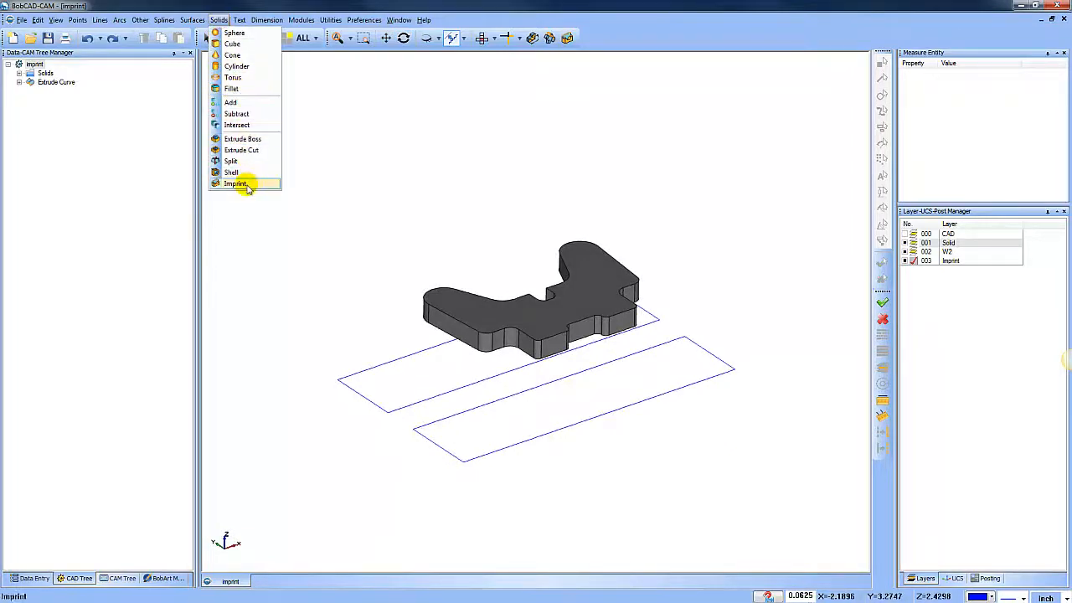
left_click(237, 182)
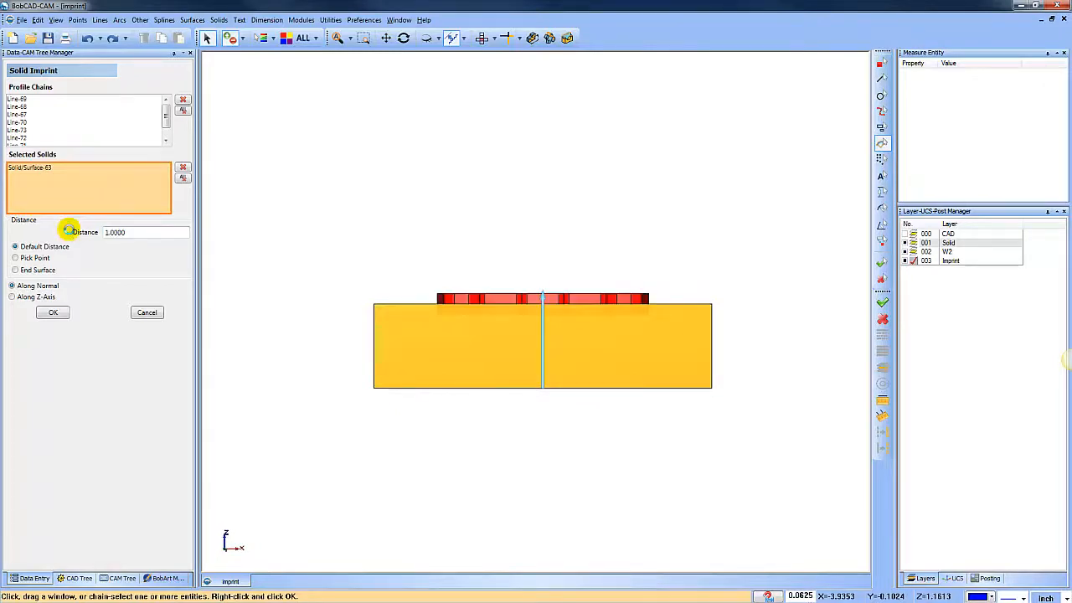
- Imprint the profile chain into the solid at the default distance of 1.0000
left_click(147, 313)
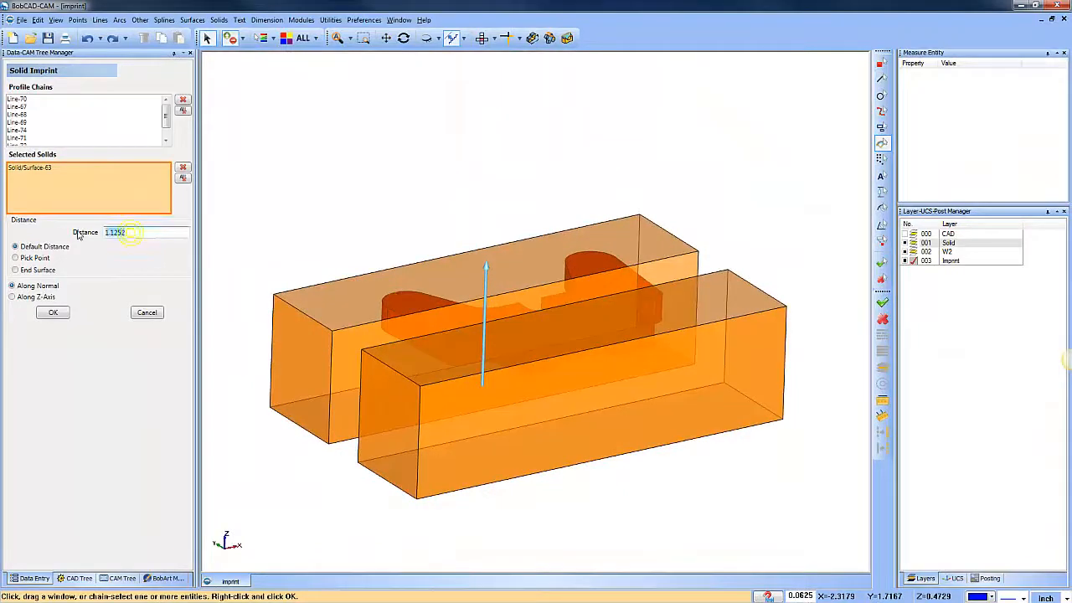
left_click(52, 313)
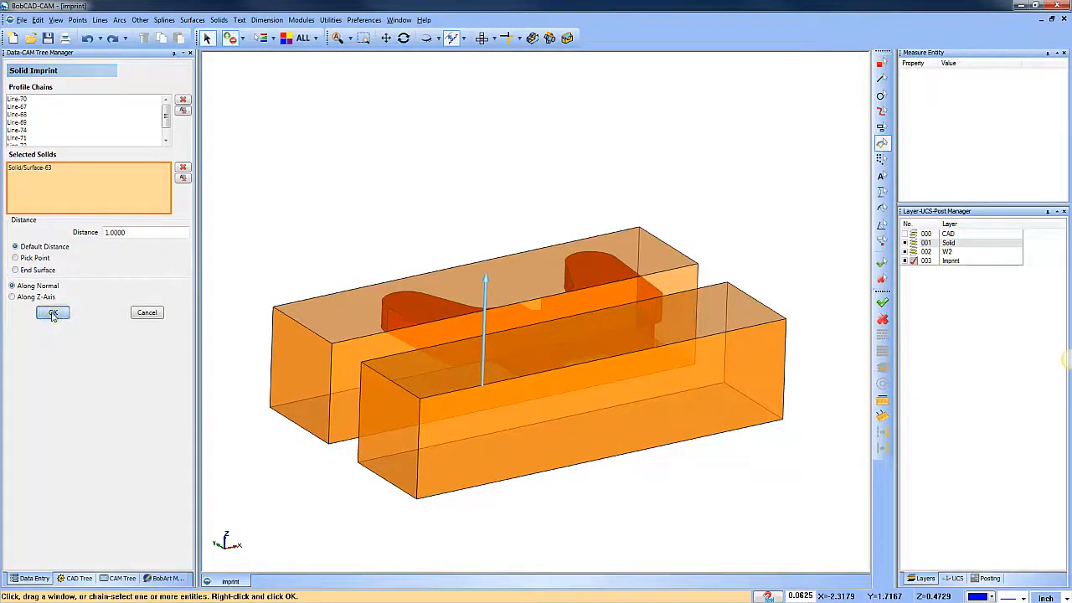
left_click(54, 313)
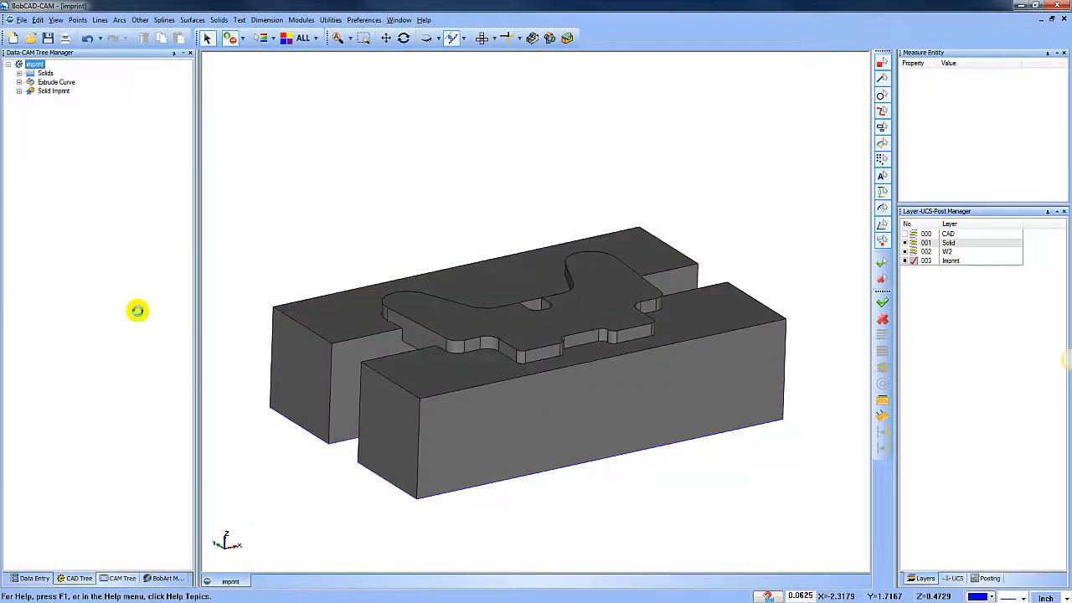